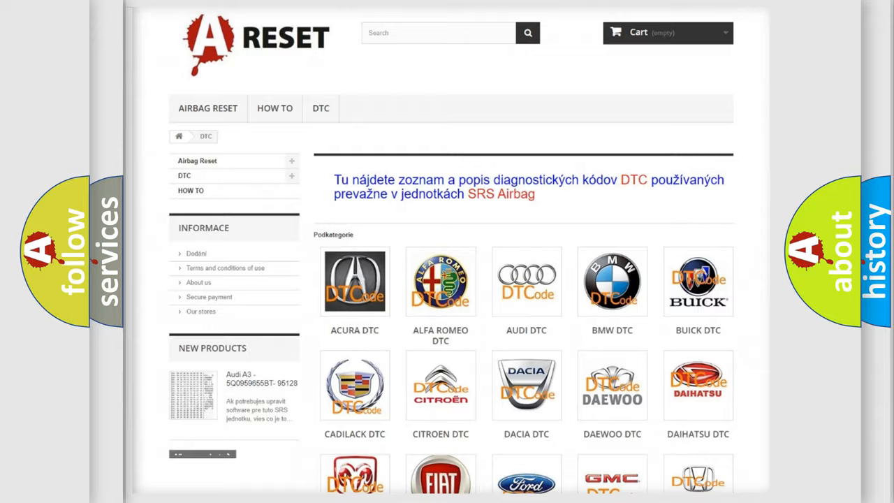
Navigate to the Jeep DTC page and review its subcategory codes from 14 to B129F.
scroll(down, 3)
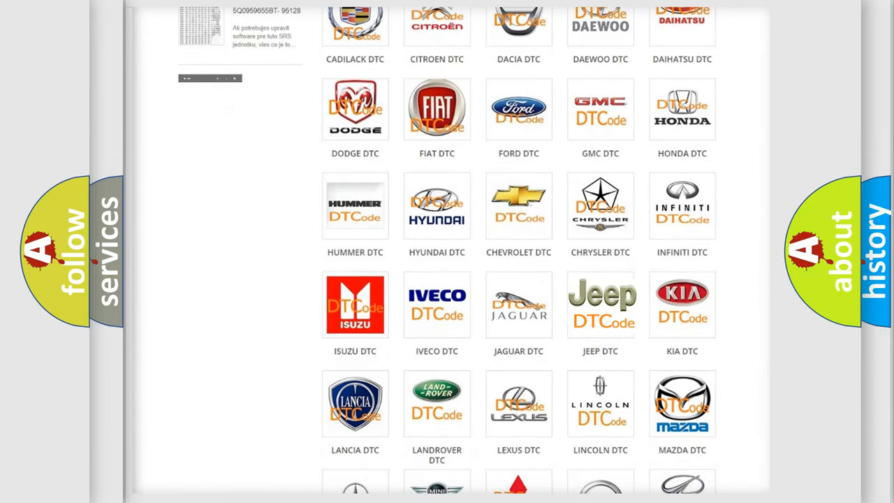
click(600, 304)
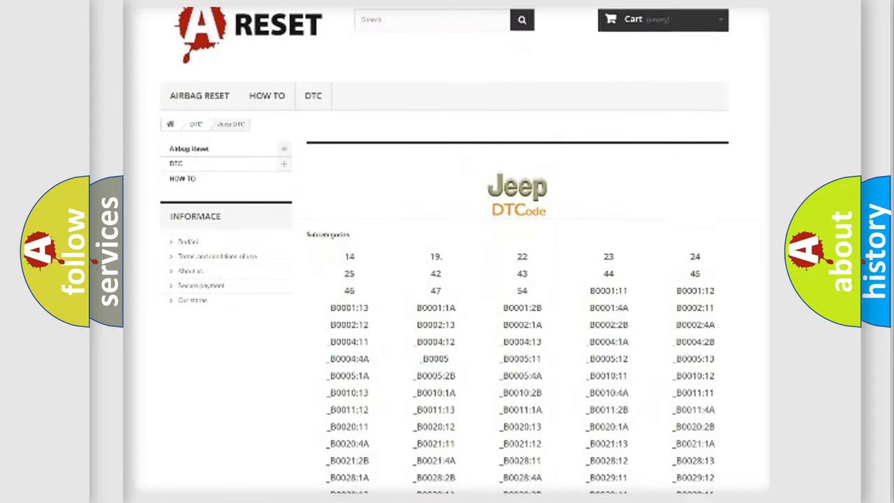
scroll(down, 3)
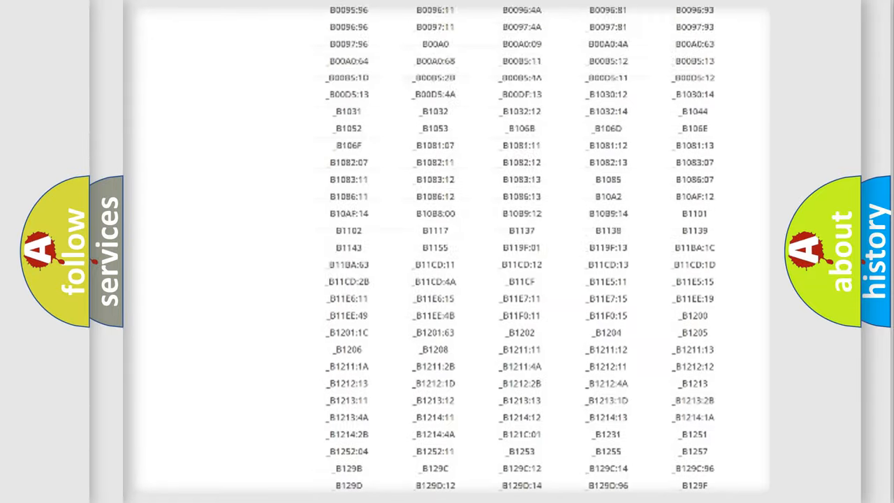
scroll(up, 3)
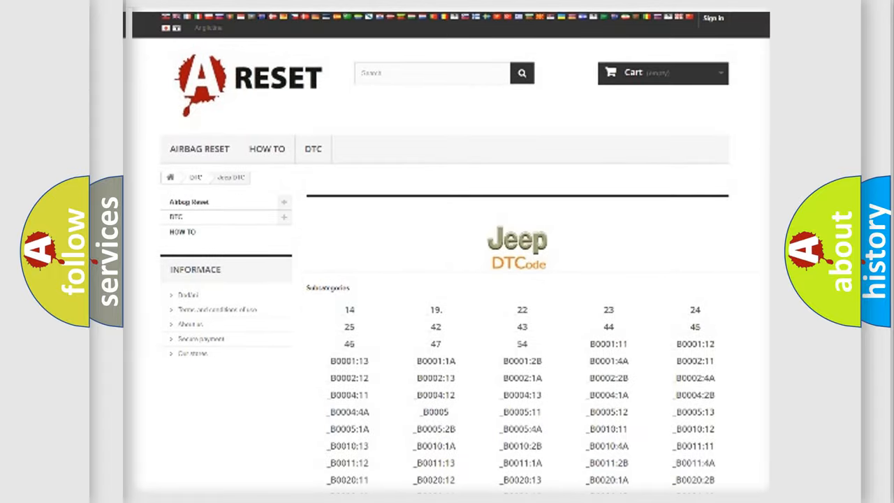